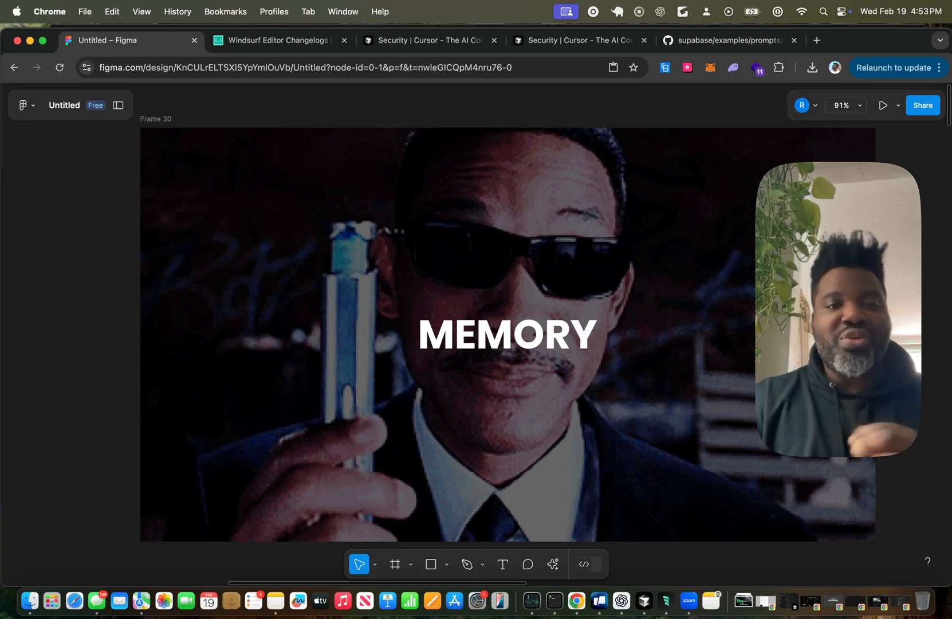
Scroll the canvas from the MEMORY frame down to the Windsurf vs Cursor frame
scroll(down, 3)
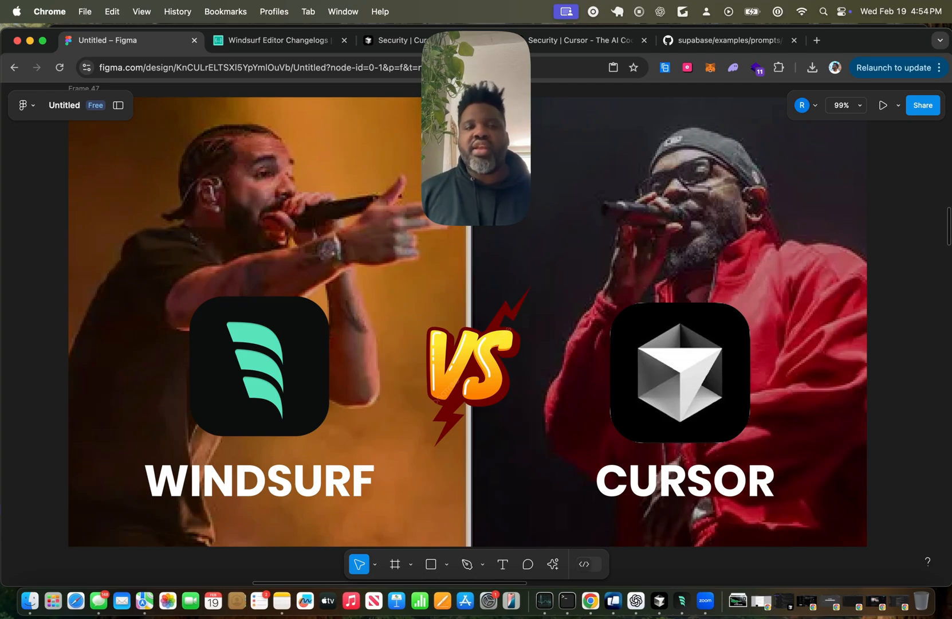
Scroll down to Frames 48 and 45 on user-generated and auto-generated memories
scroll(down, 3)
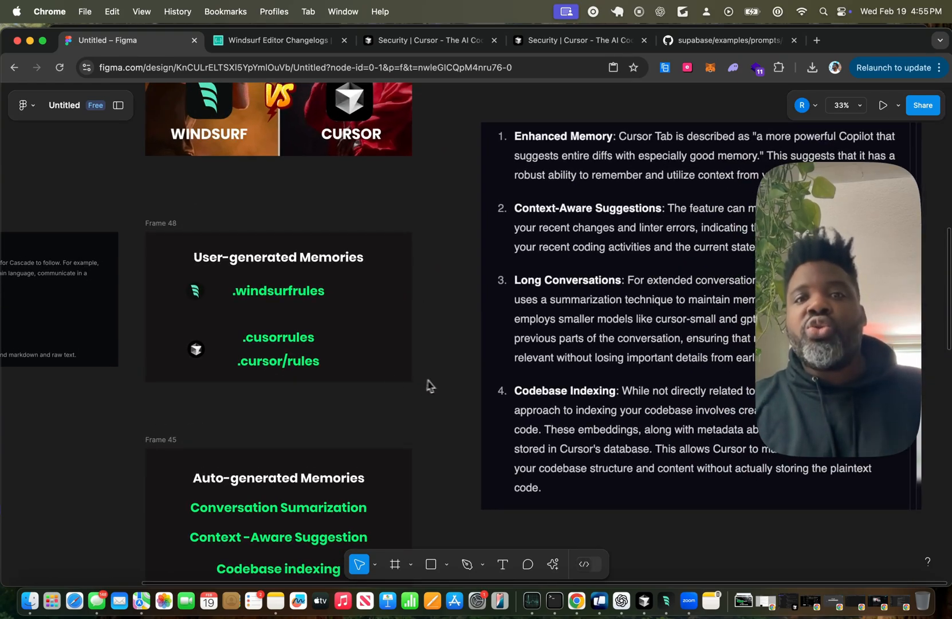
Scroll down to Frame 44, 'How long can your rules be'
scroll(down, 3)
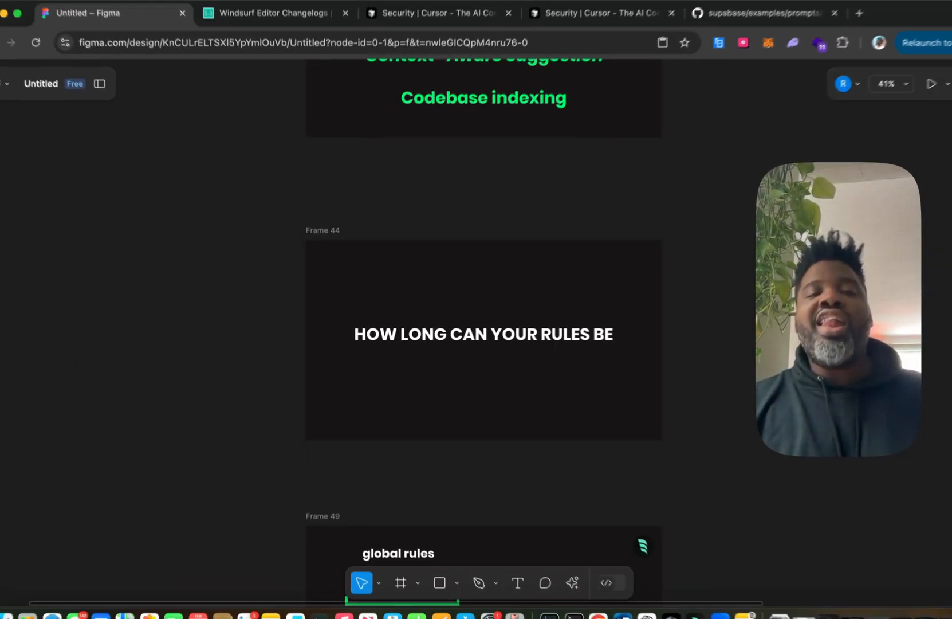
Scroll through the 12,000-character limit slide down to Frame 50, Ignore / Ban Files from Memory
scroll(down, 3)
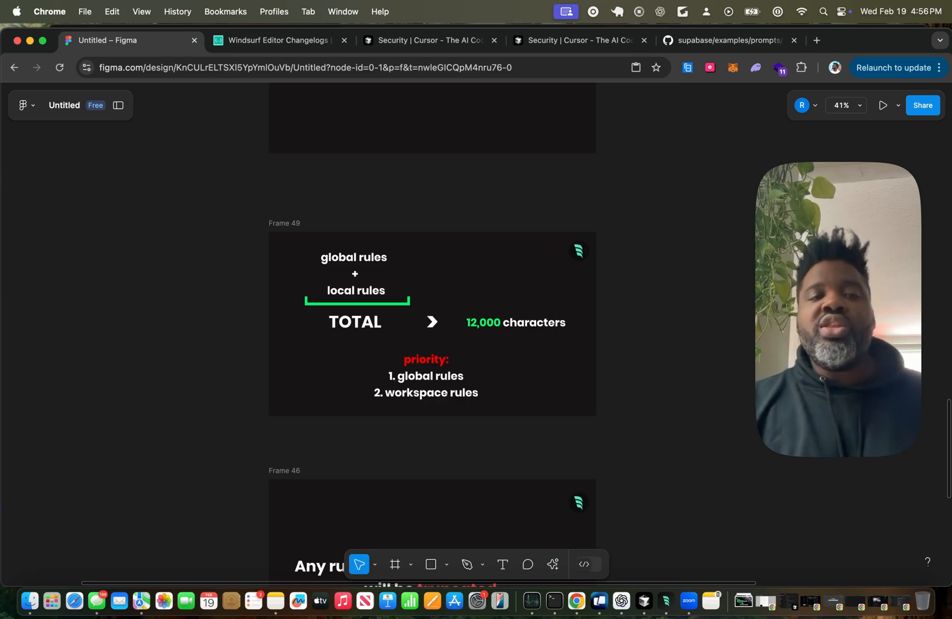
scroll(up, 3)
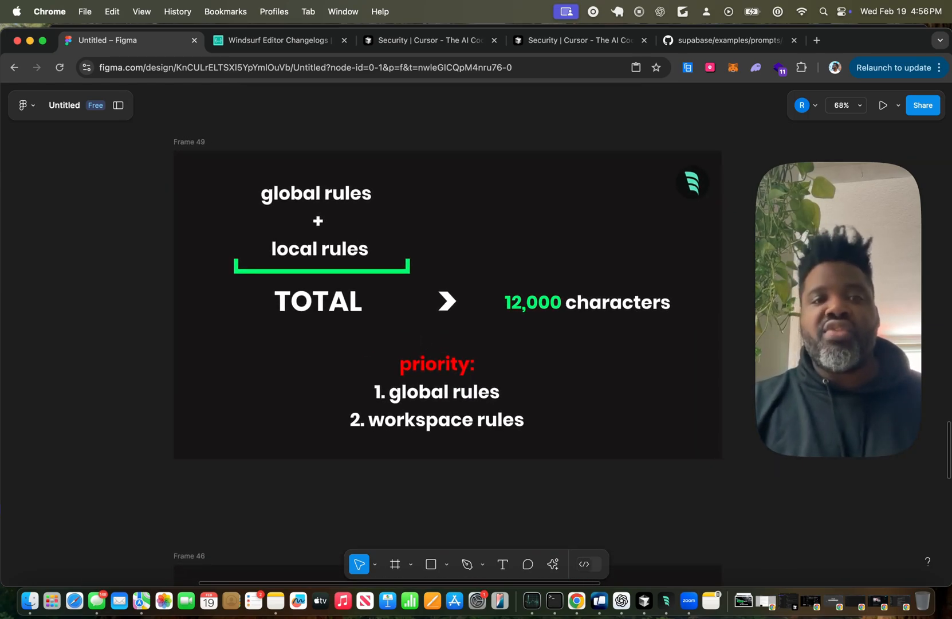
scroll(down, 3)
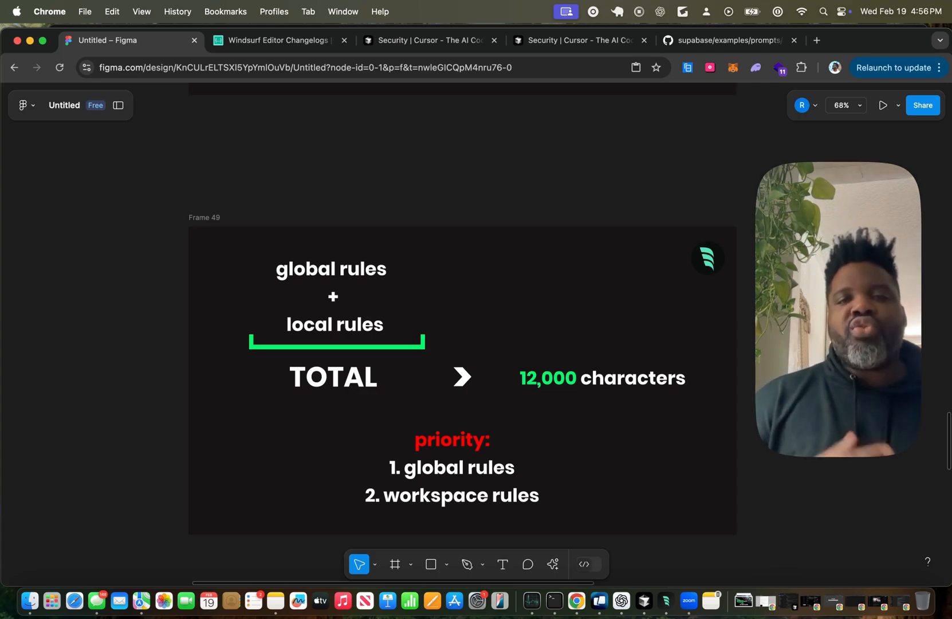
scroll(up, 3)
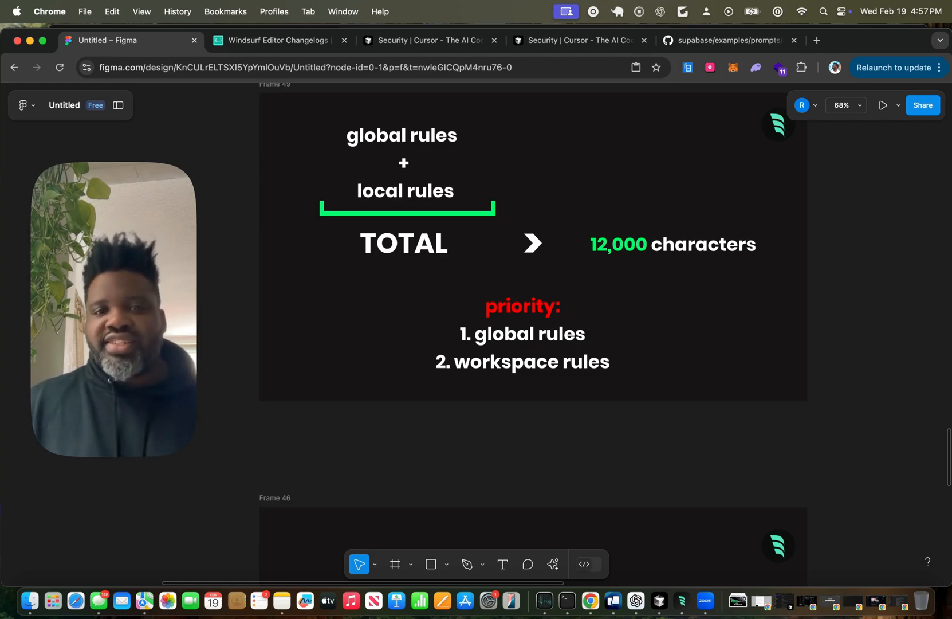
scroll(down, 3)
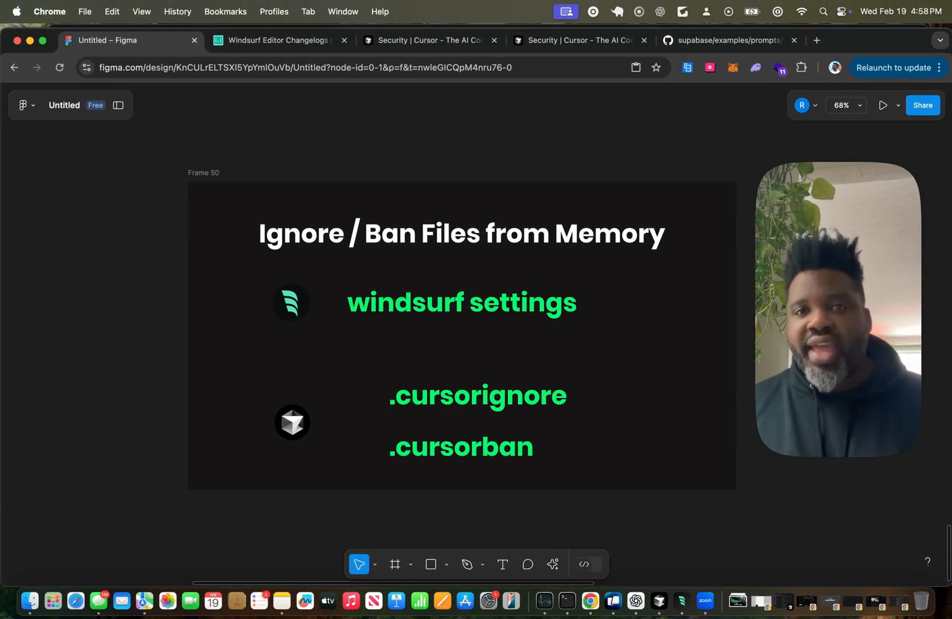
On the Cursor Security page, search for 'cursorban' and locate the .cursorignore/.cursorban note
click(432, 40)
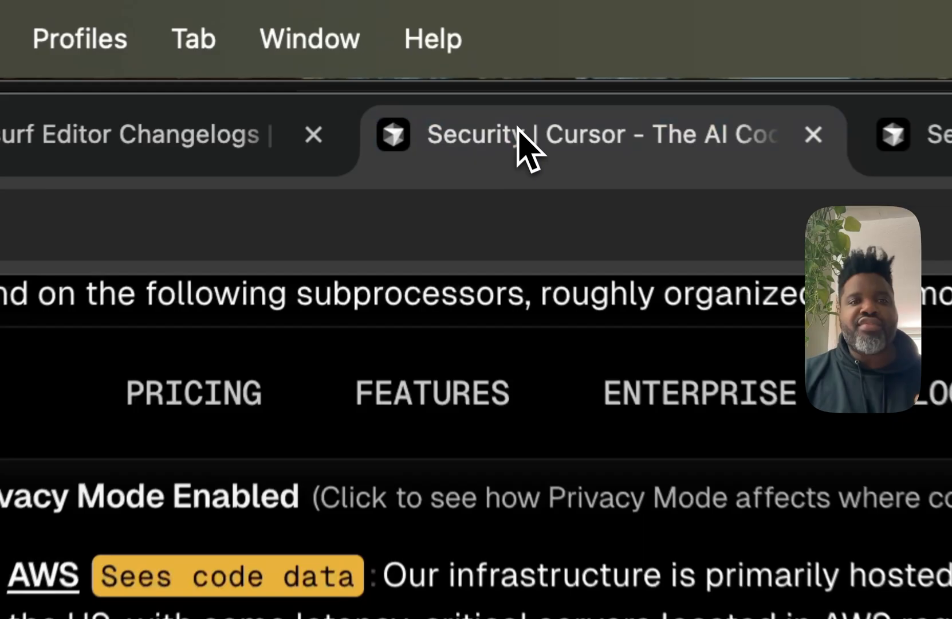
text(cur)
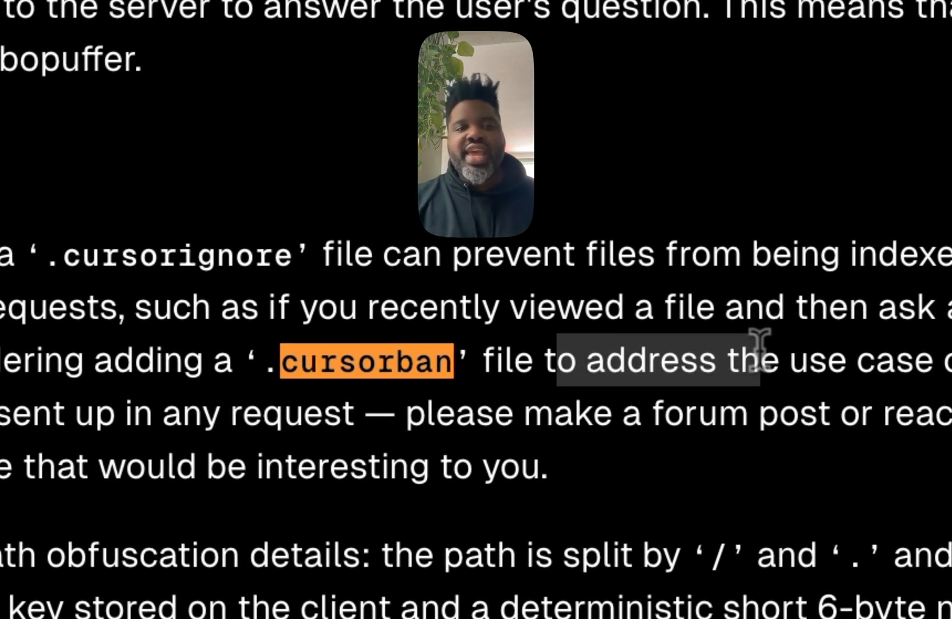
scroll(up, 3)
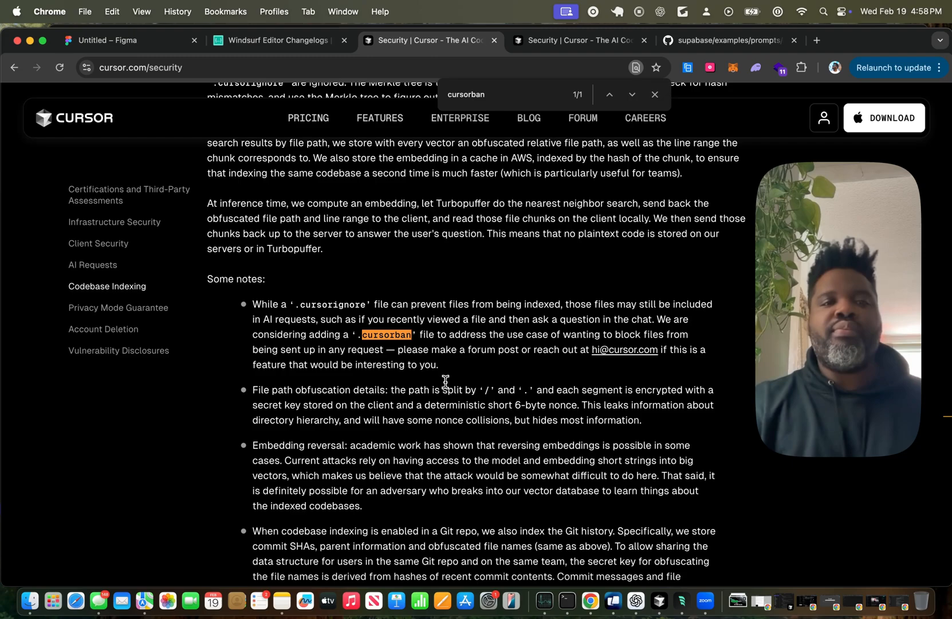
scroll(up, 3)
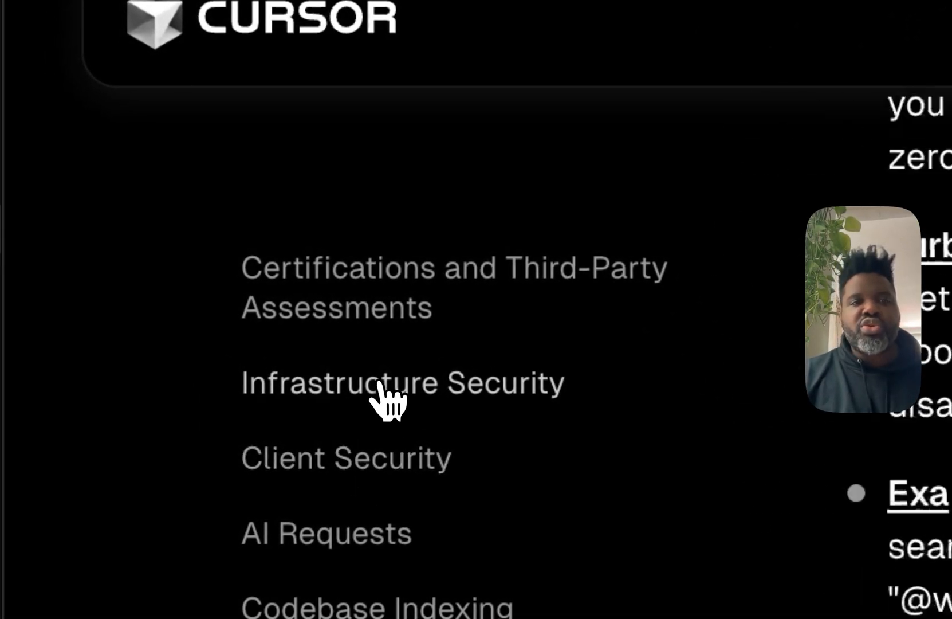
Jump to Infrastructure Security and scroll through the list of subprocessors that see code data
click(401, 382)
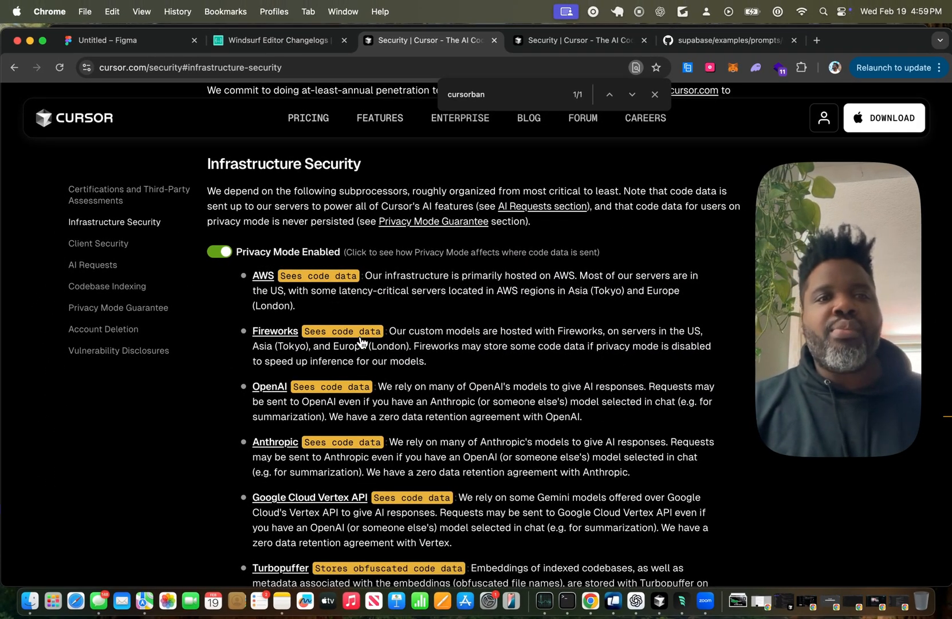
scroll(down, 3)
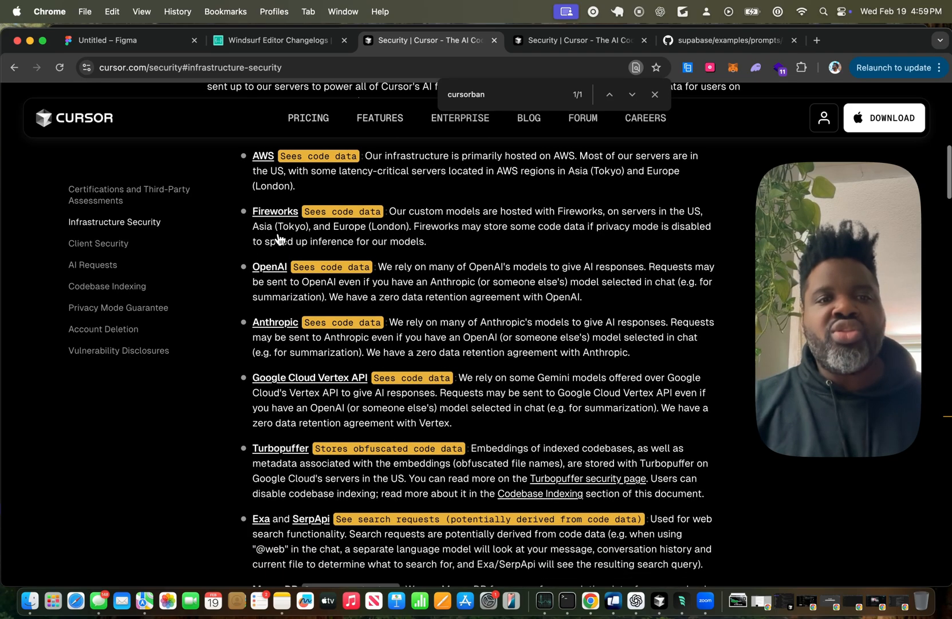
scroll(down, 3)
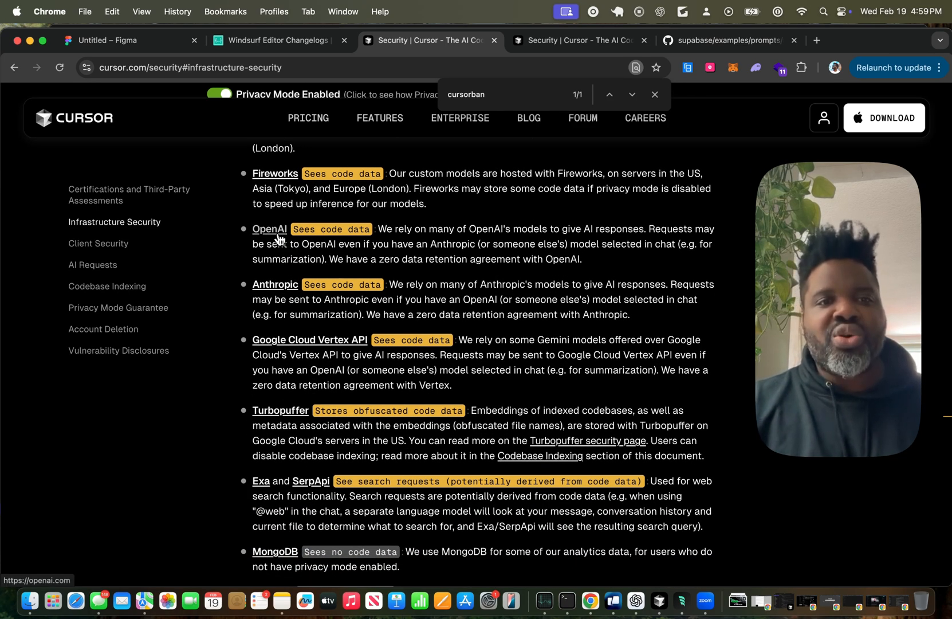
scroll(down, 3)
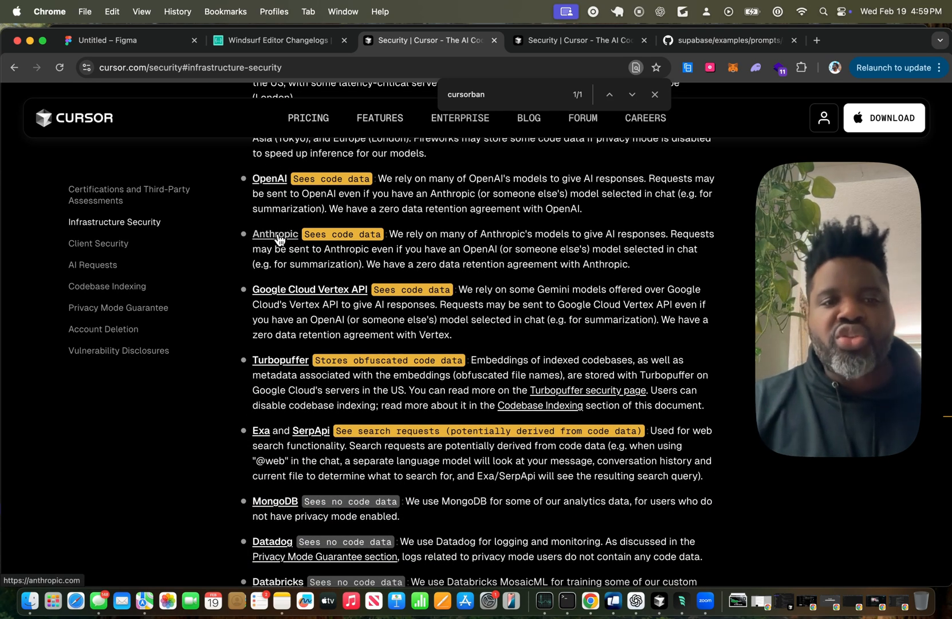
scroll(down, 3)
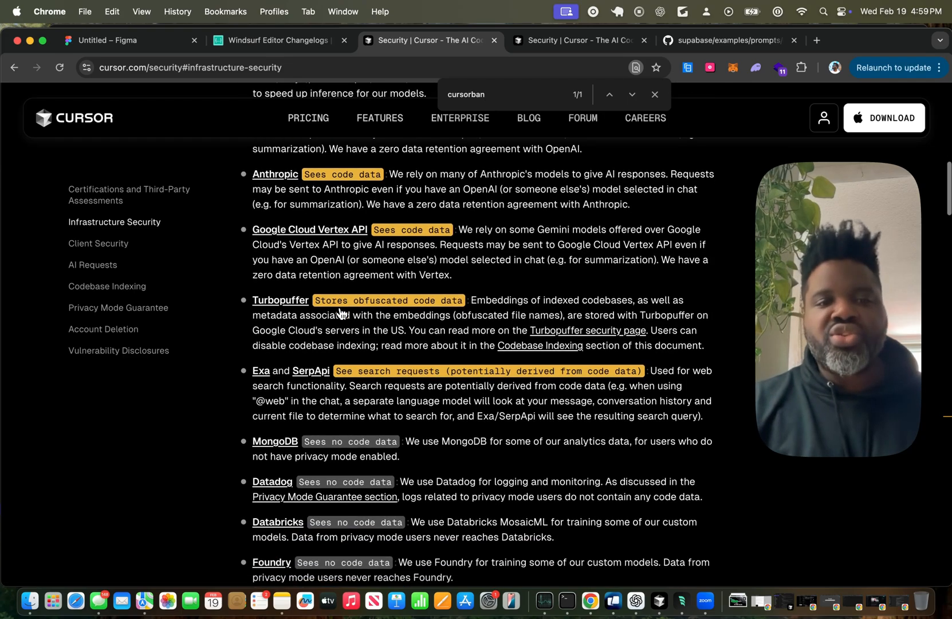
scroll(down, 3)
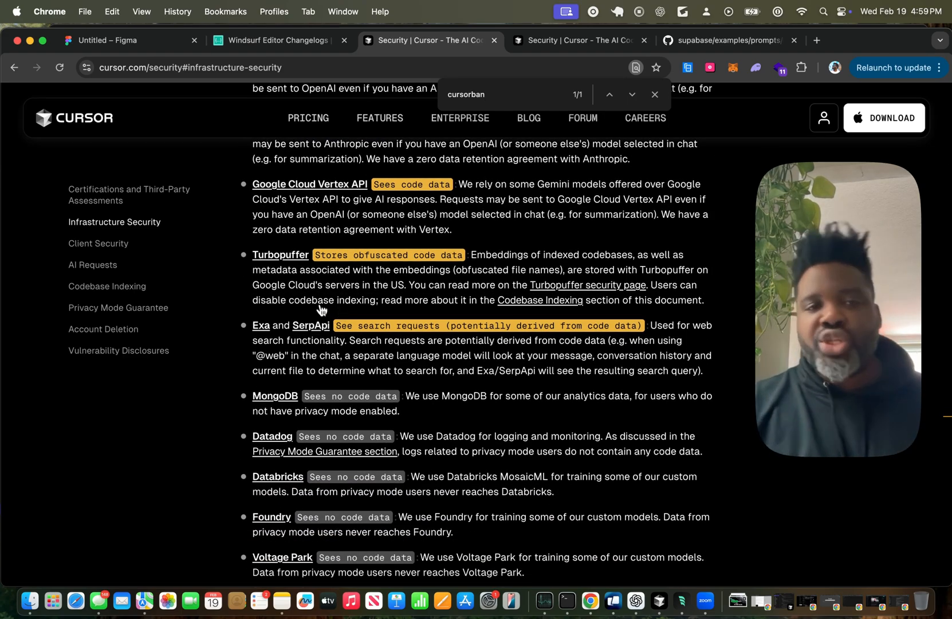
scroll(up, 3)
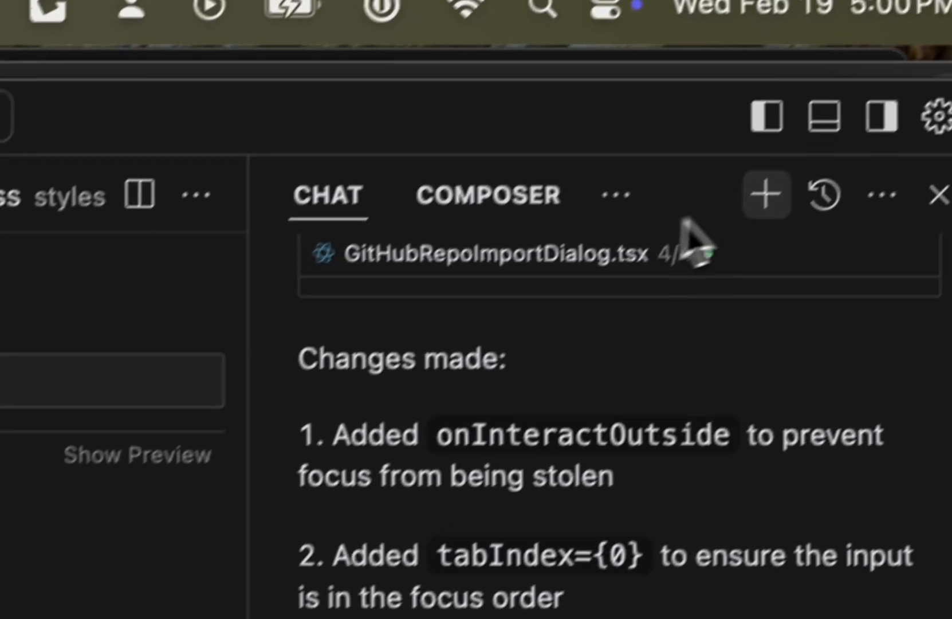
click(823, 194)
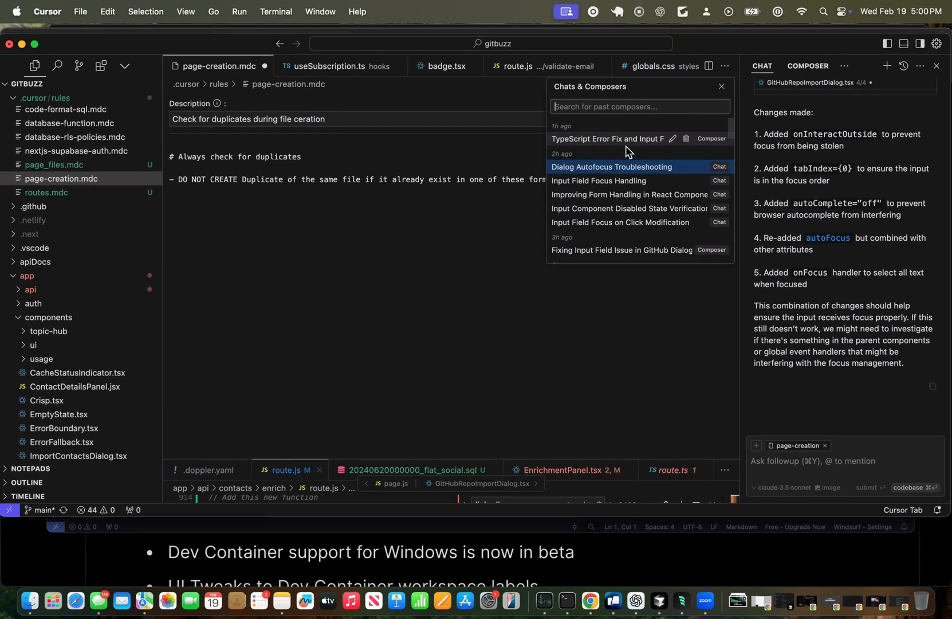
click(920, 65)
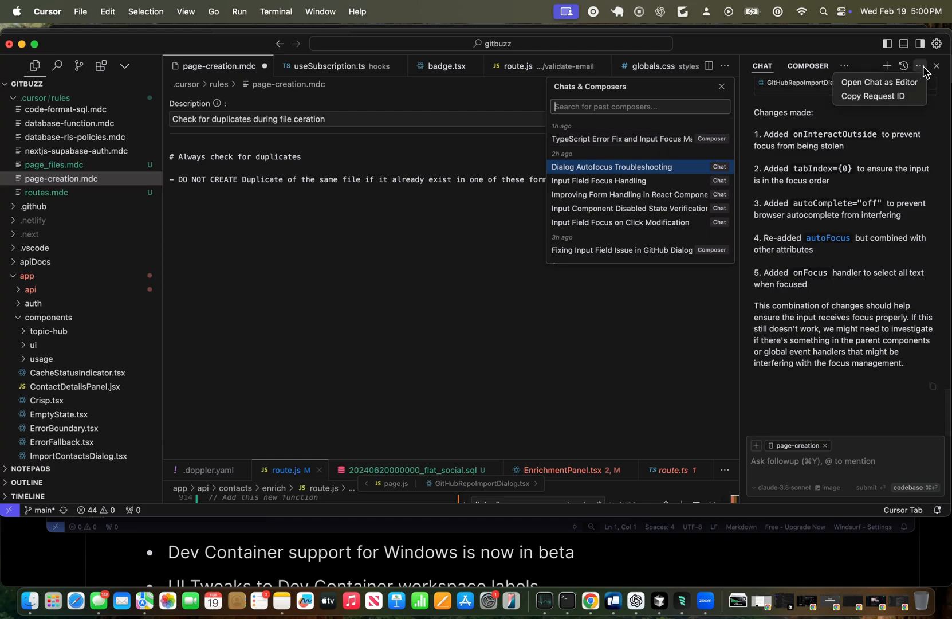
mouse_move(737, 100)
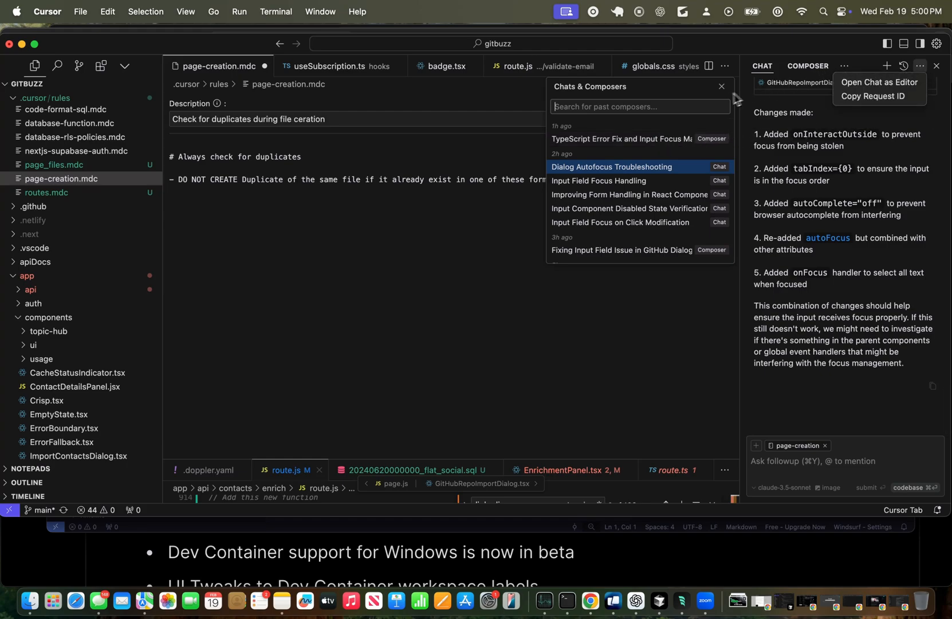
mouse_move(723, 175)
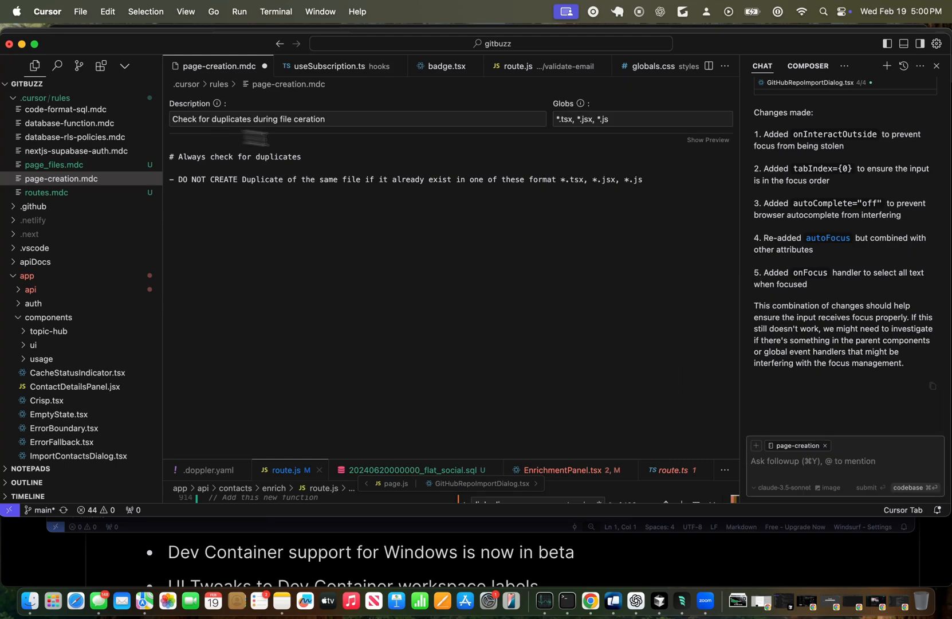
Open Cursor Settings and scroll through the Rules for AI and Project Rules sections
click(47, 11)
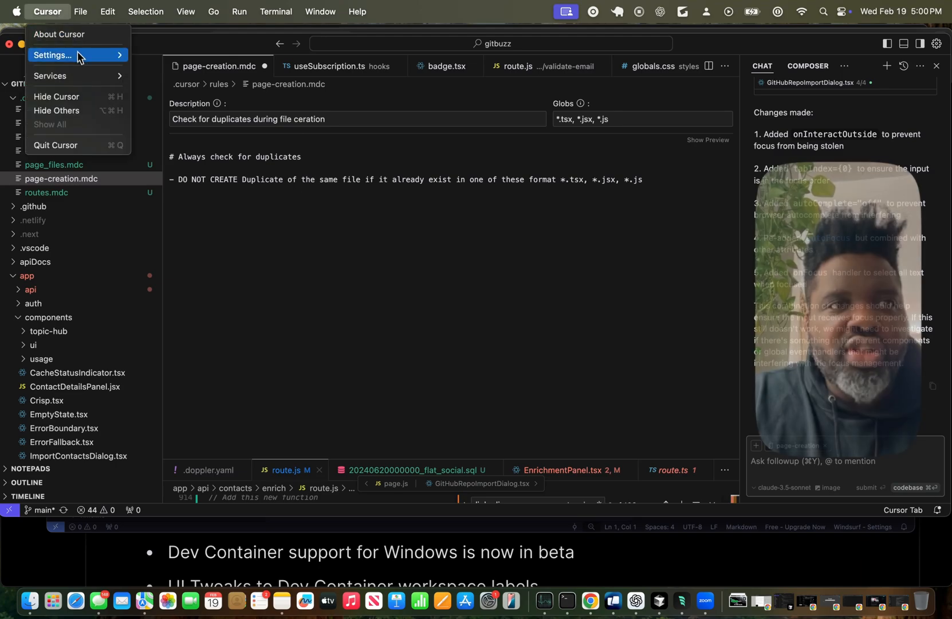
click(53, 55)
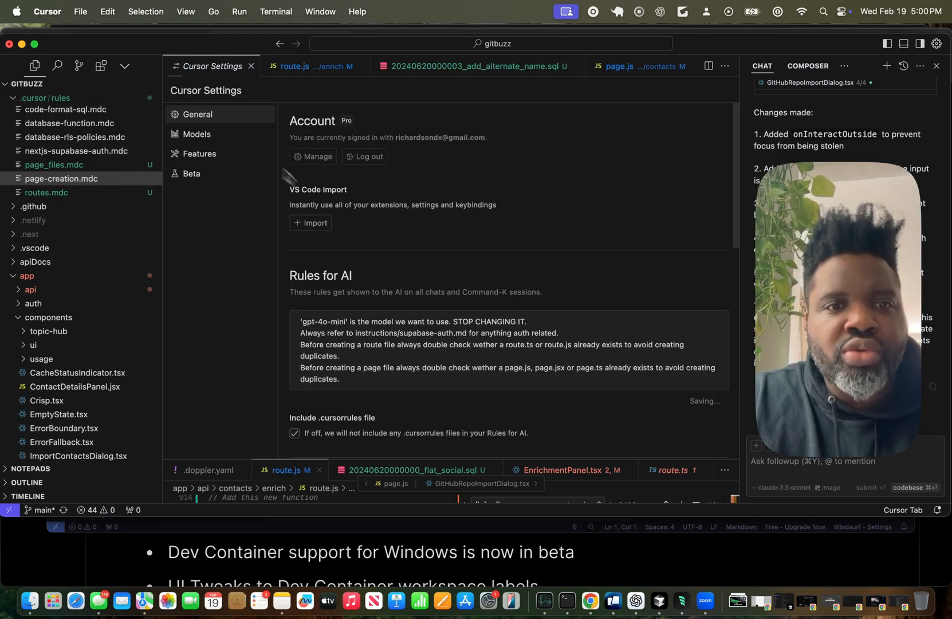
scroll(down, 3)
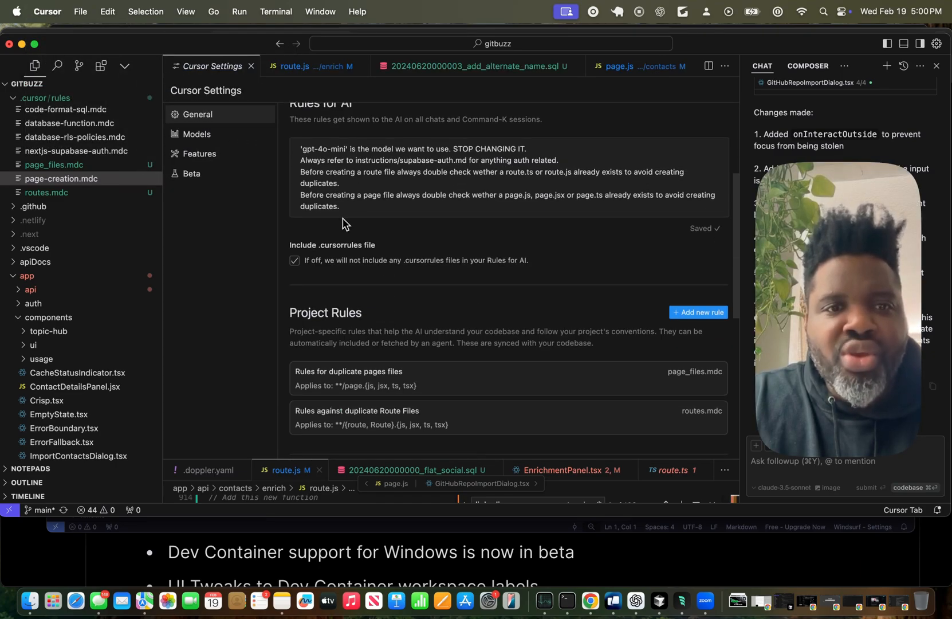
mouse_move(356, 260)
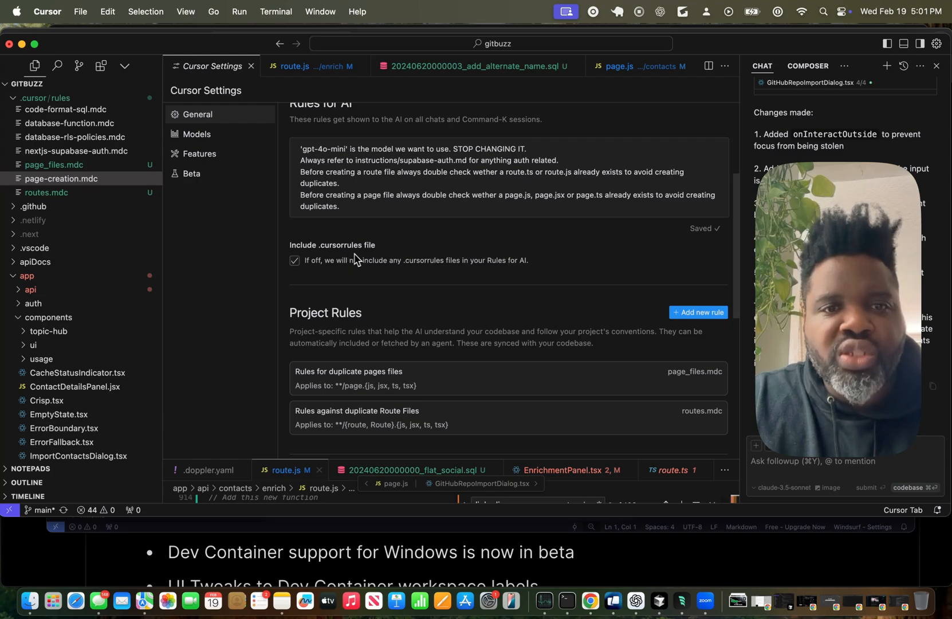
scroll(down, 3)
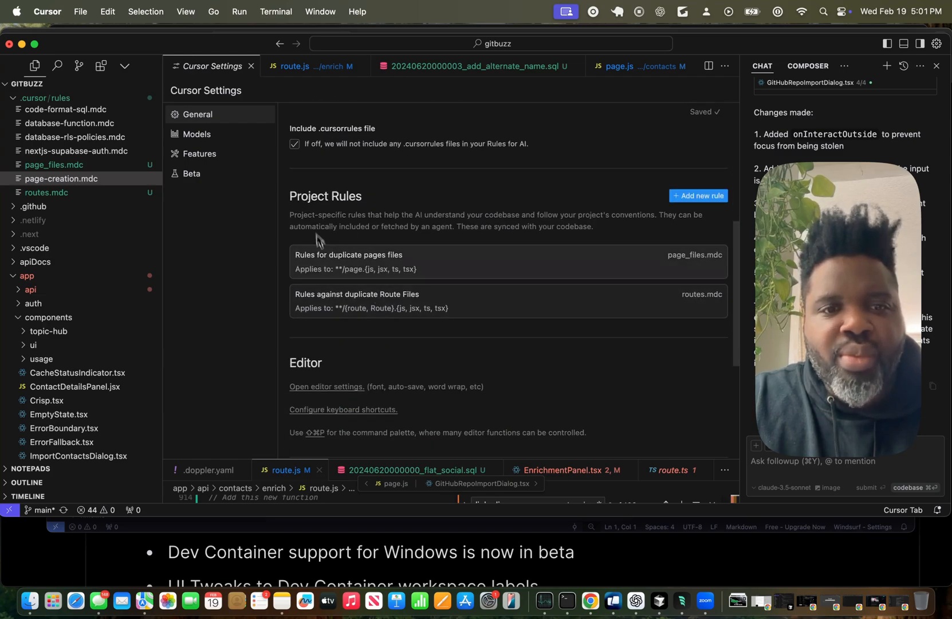
scroll(down, 3)
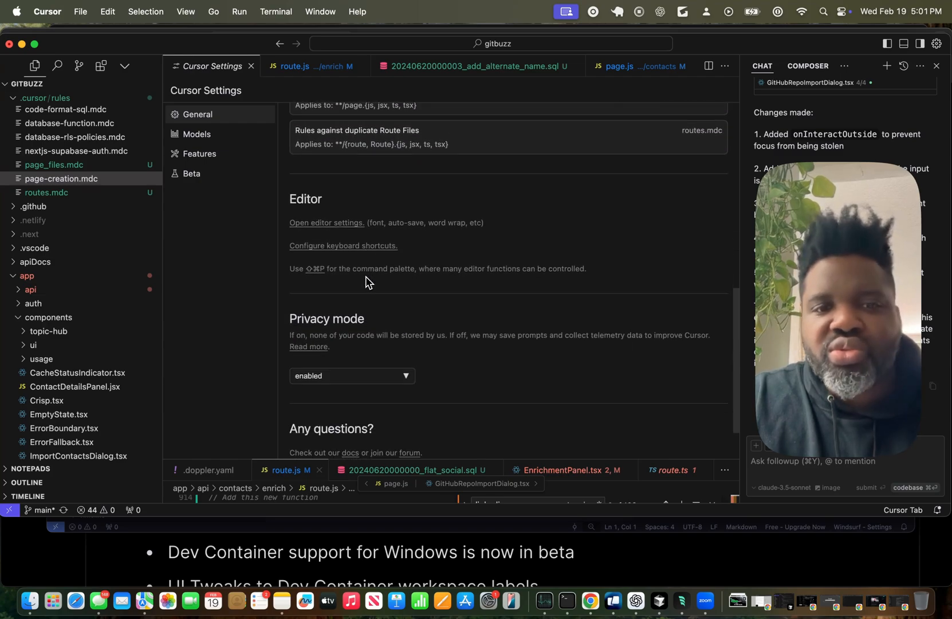
scroll(up, 3)
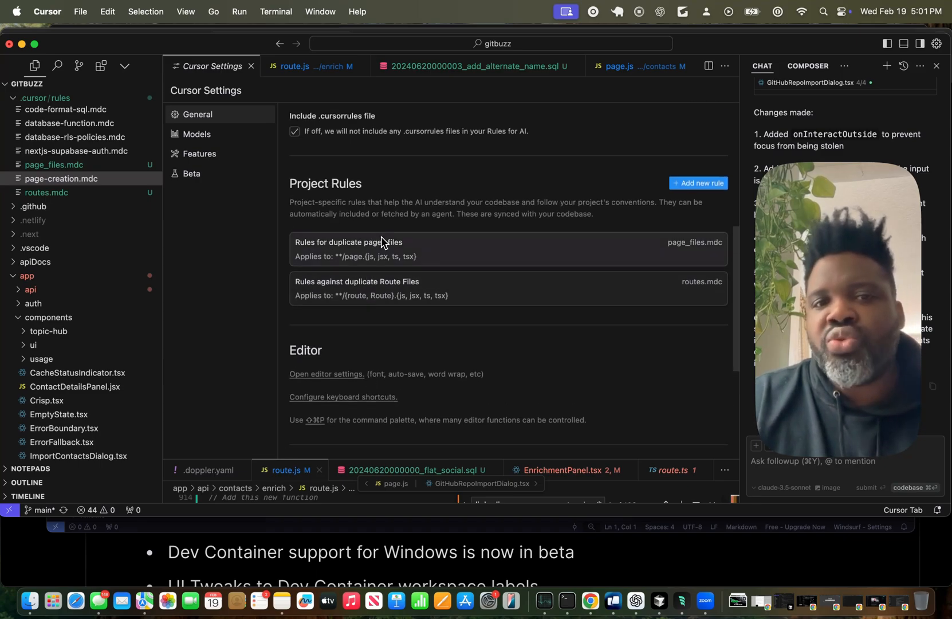
scroll(up, 3)
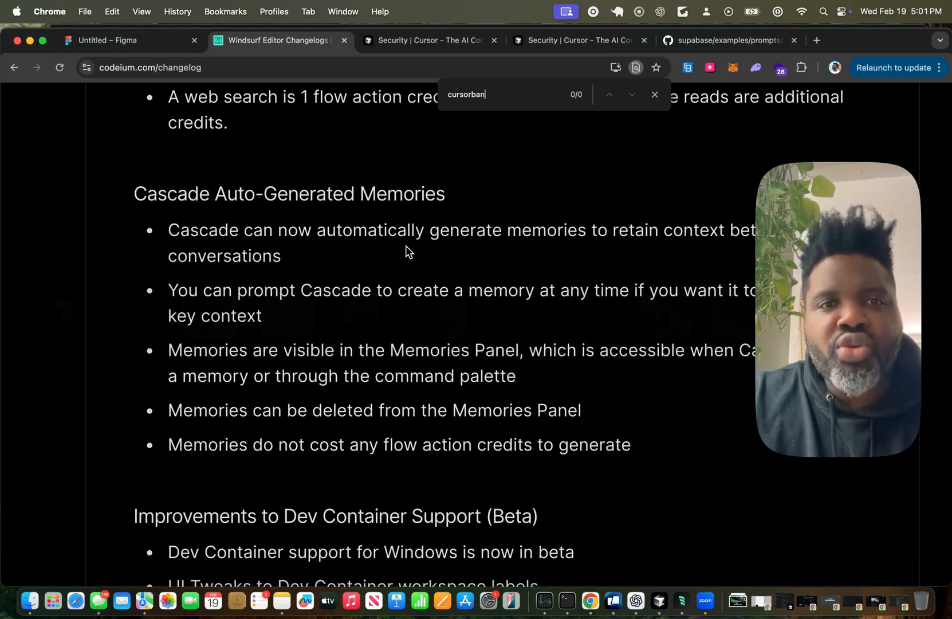
mouse_move(394, 117)
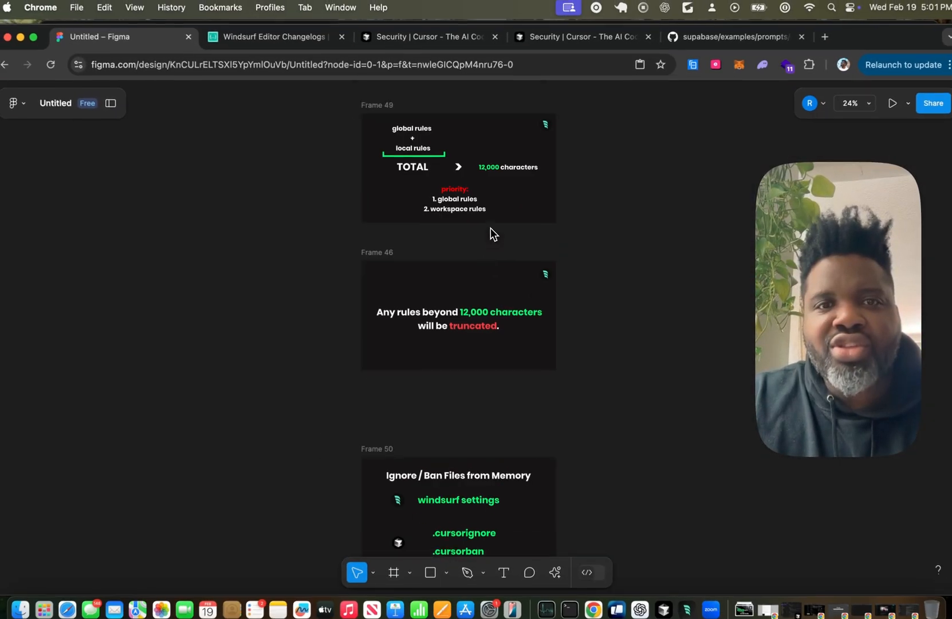
Back in Figma, scroll to the 12,000-character truncation slide above Ignore / Ban Files from Memory
scroll(down, 3)
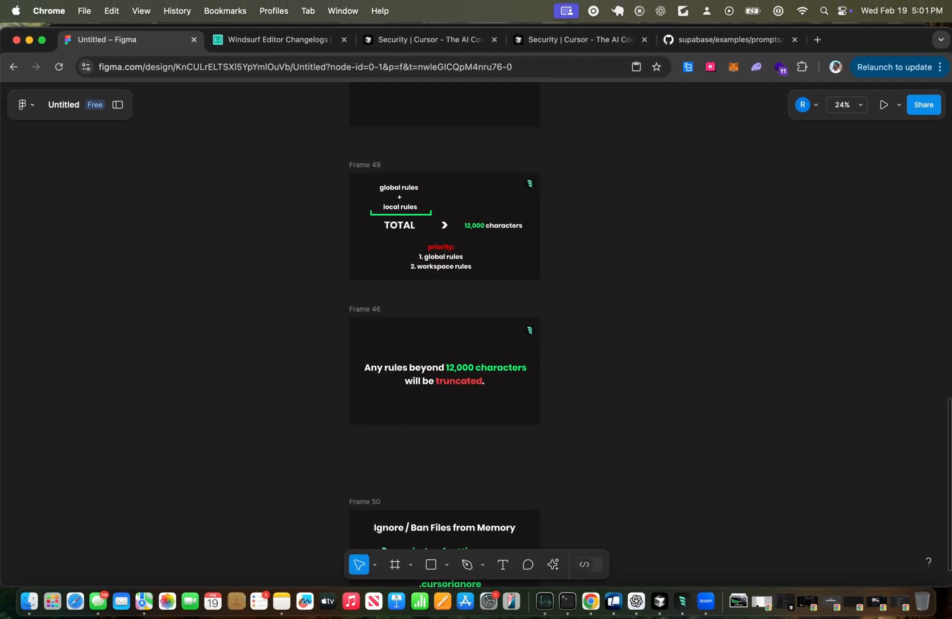
Scroll up to Frame 51 with the neuralyzer still and zoom it to about 58%
click(882, 105)
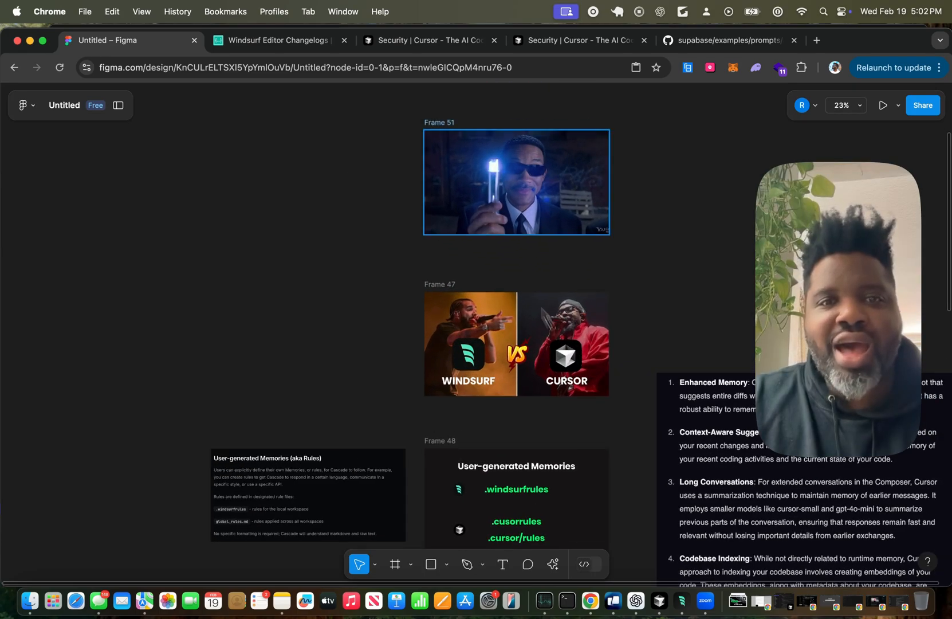
scroll(up, 3)
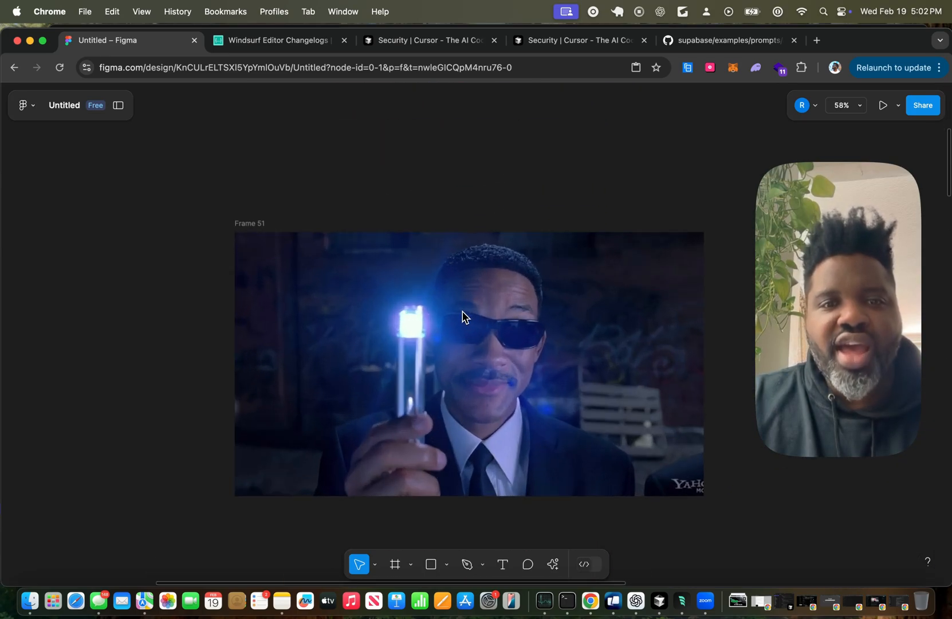
click(883, 105)
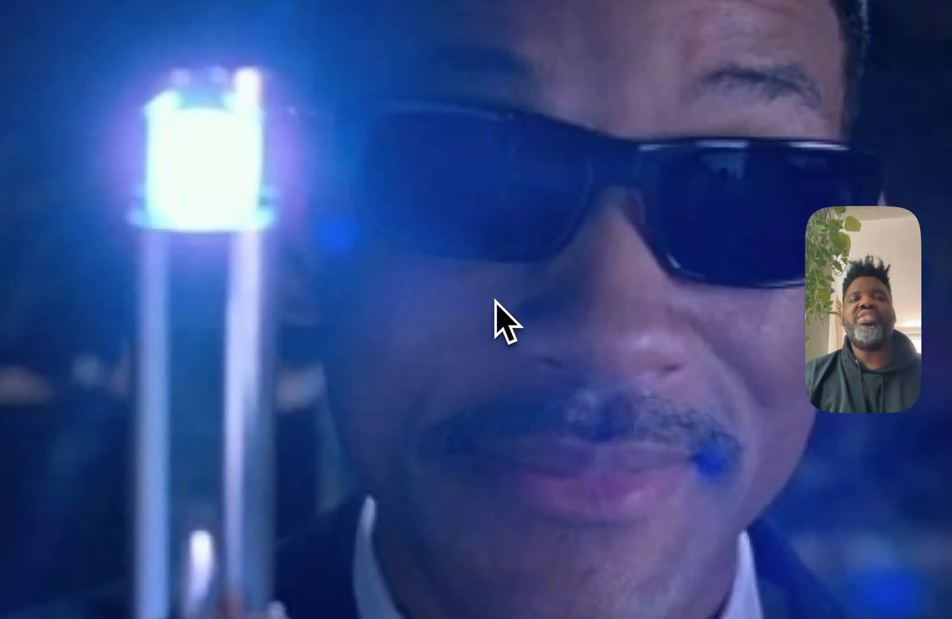